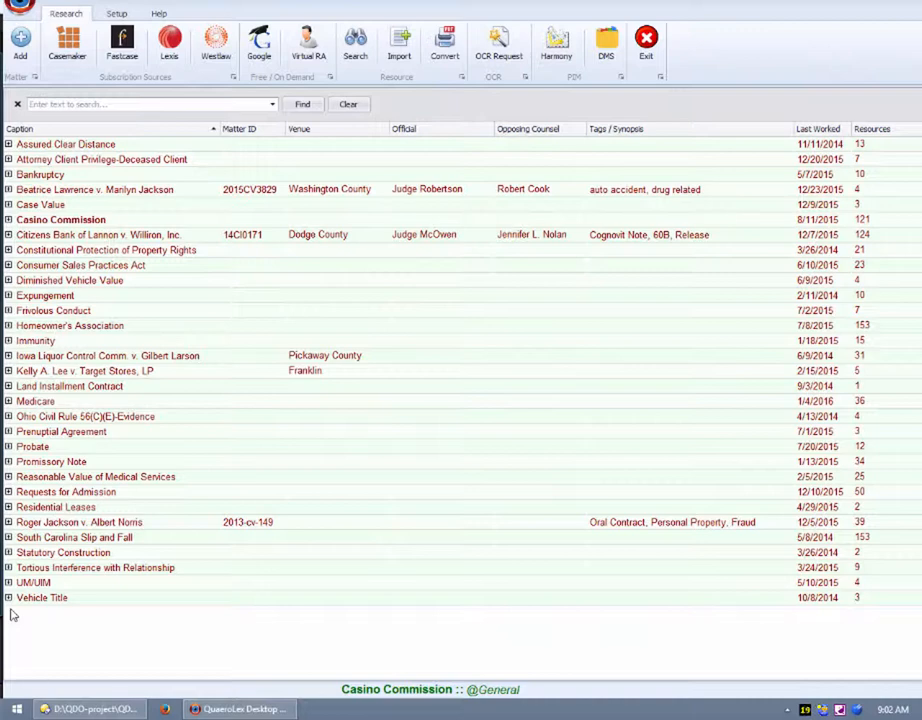
mouse_move(268, 260)
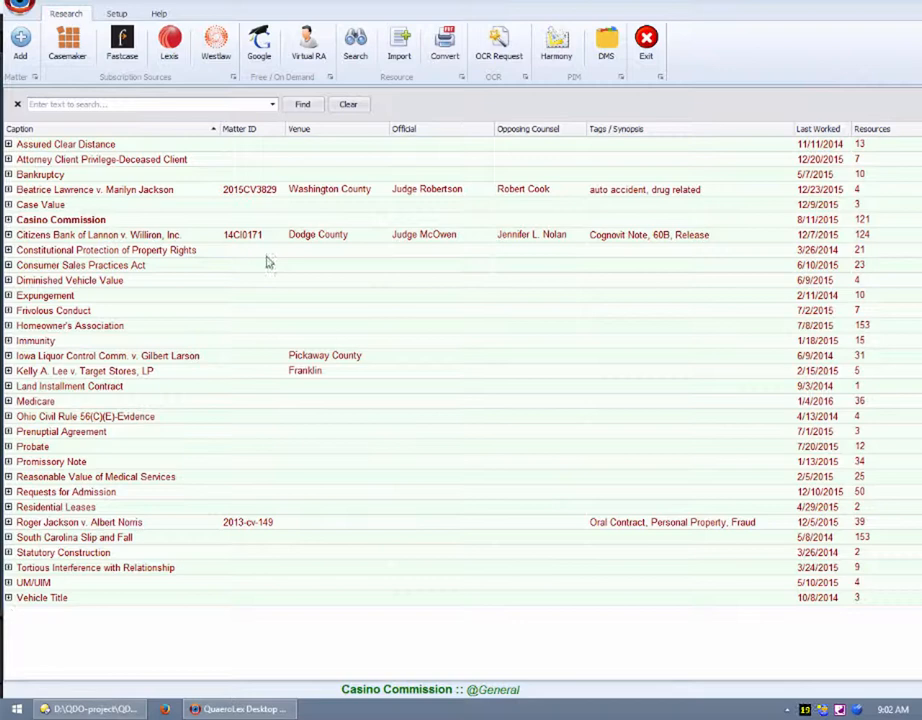
Step: Quick-search the matter list for 'jack' to narrow it to the Jackson matters
left_click(140, 104)
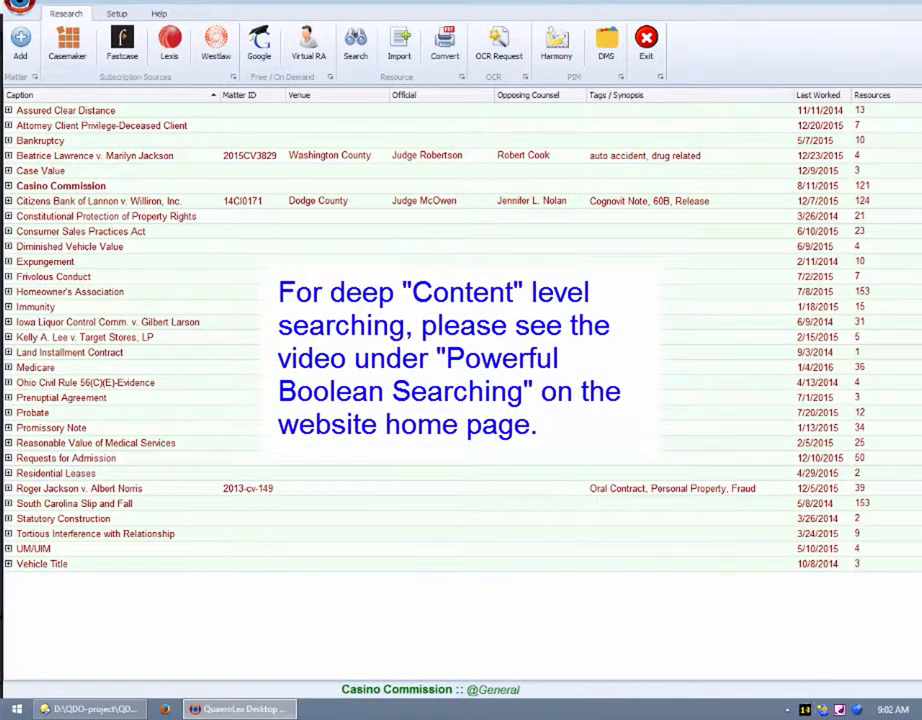
mouse_move(26, 604)
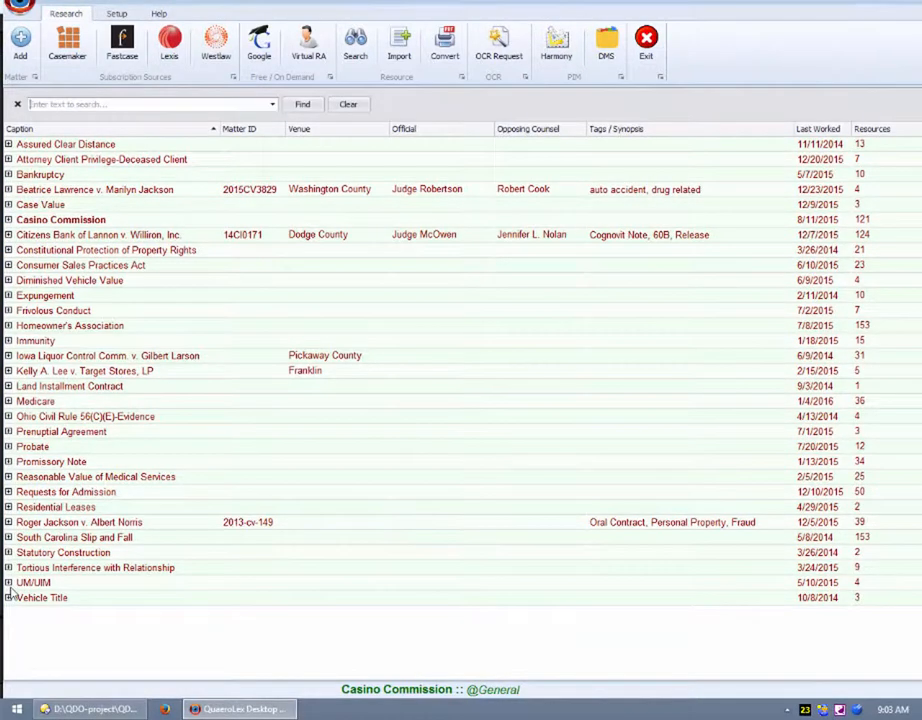
left_click(144, 104)
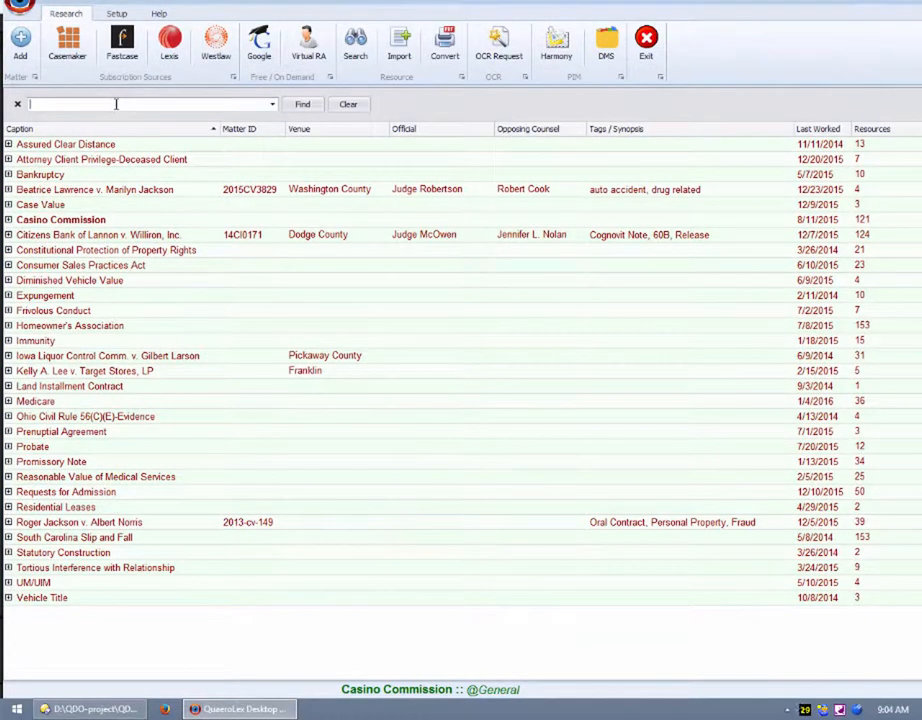
type("i")
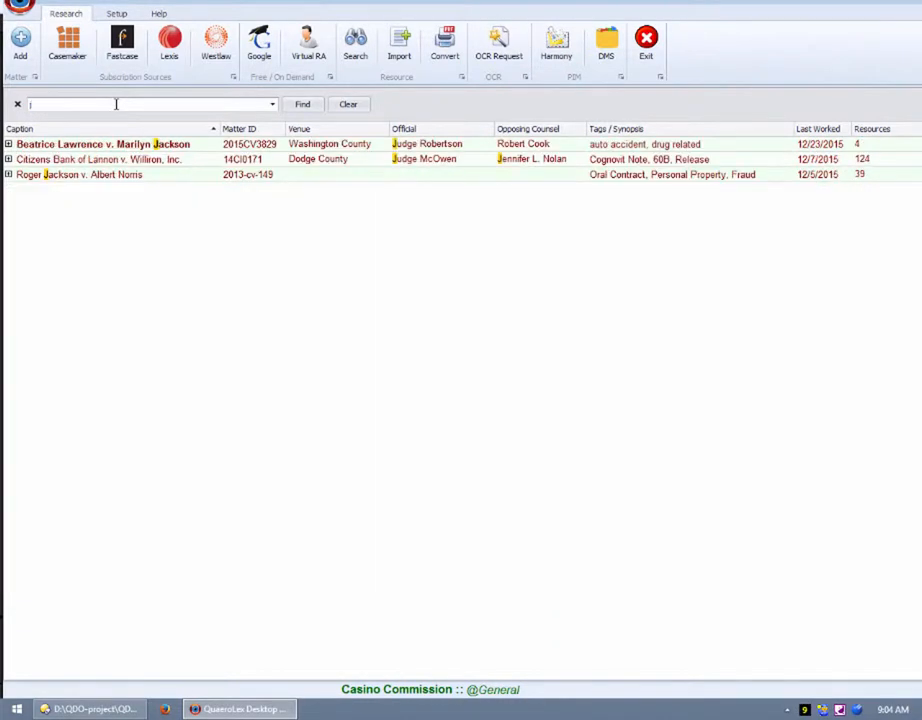
type("ja")
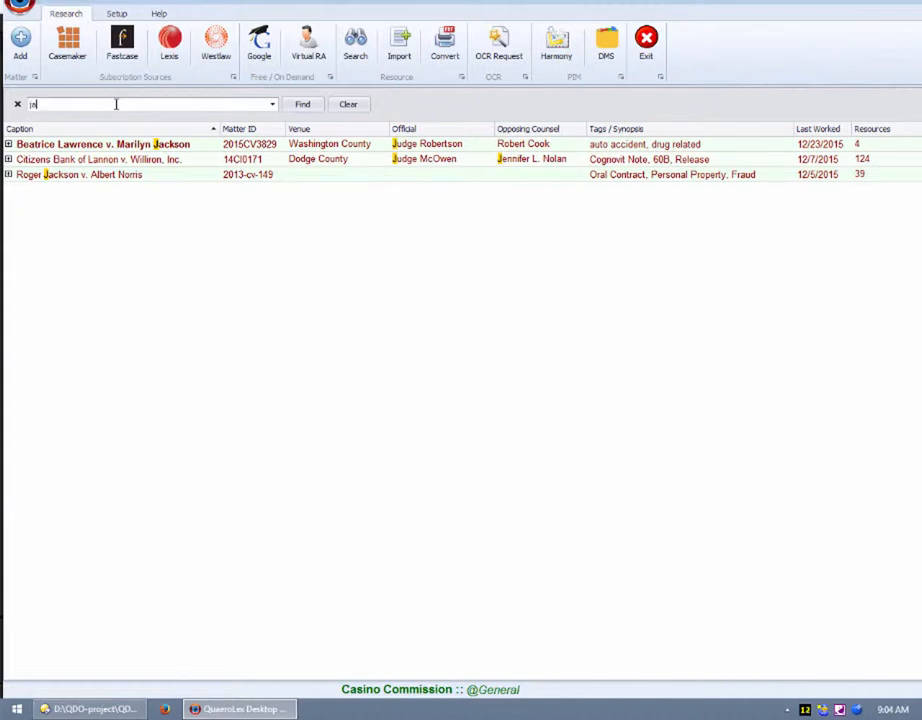
type("jack")
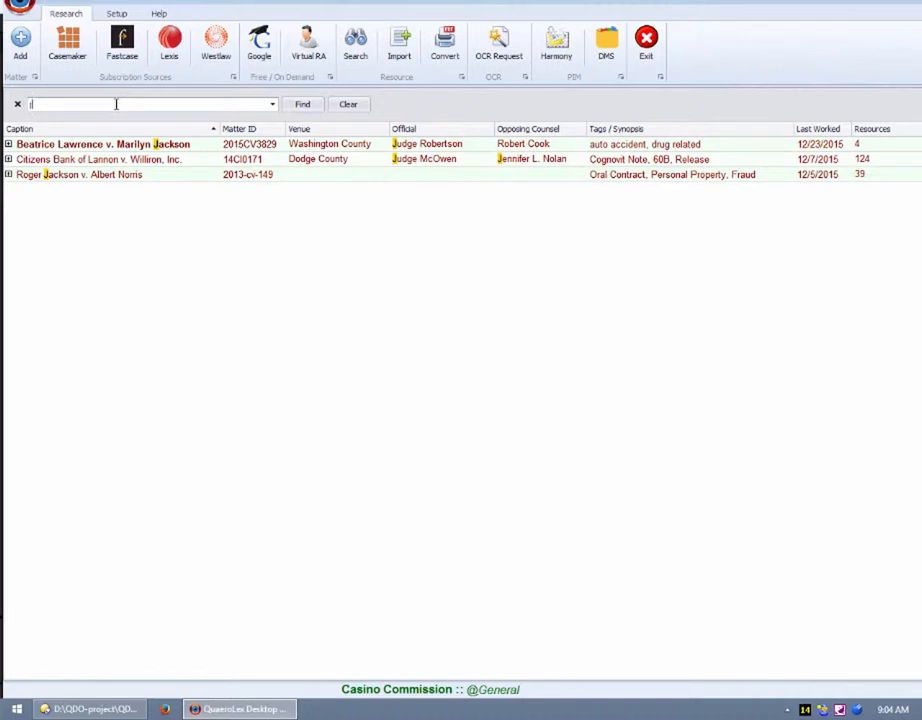
type("a")
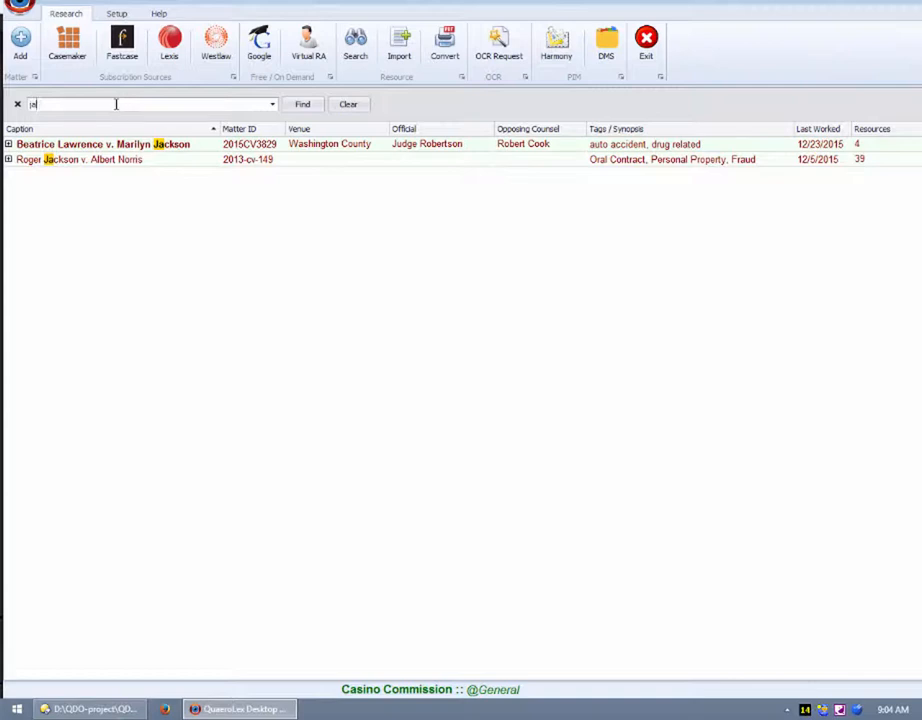
key("Backspace")
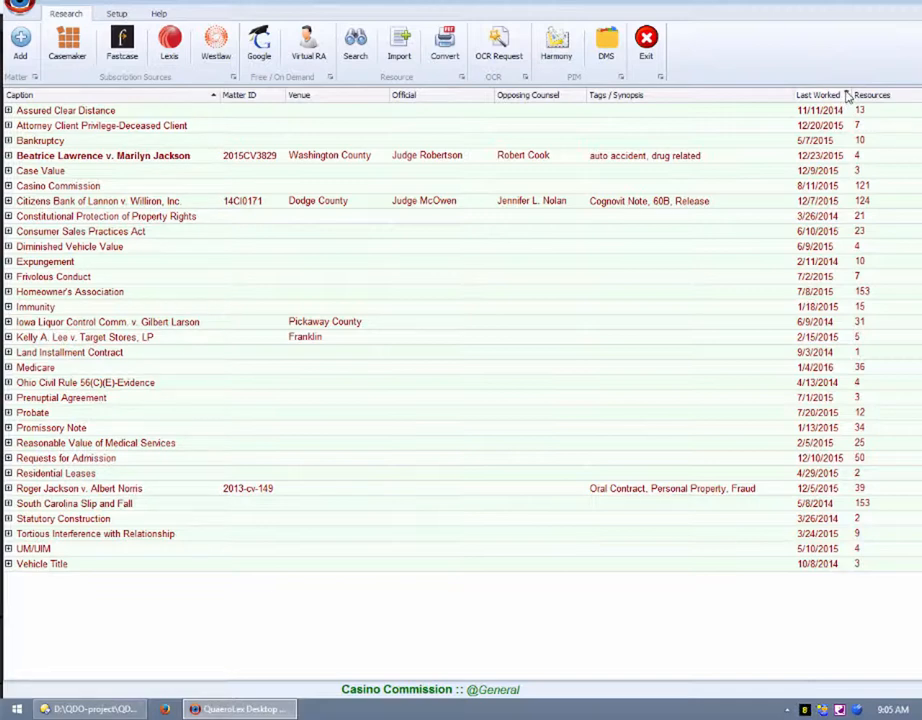
Step: Bring up the date filter on the Last Worked column
left_click(848, 96)
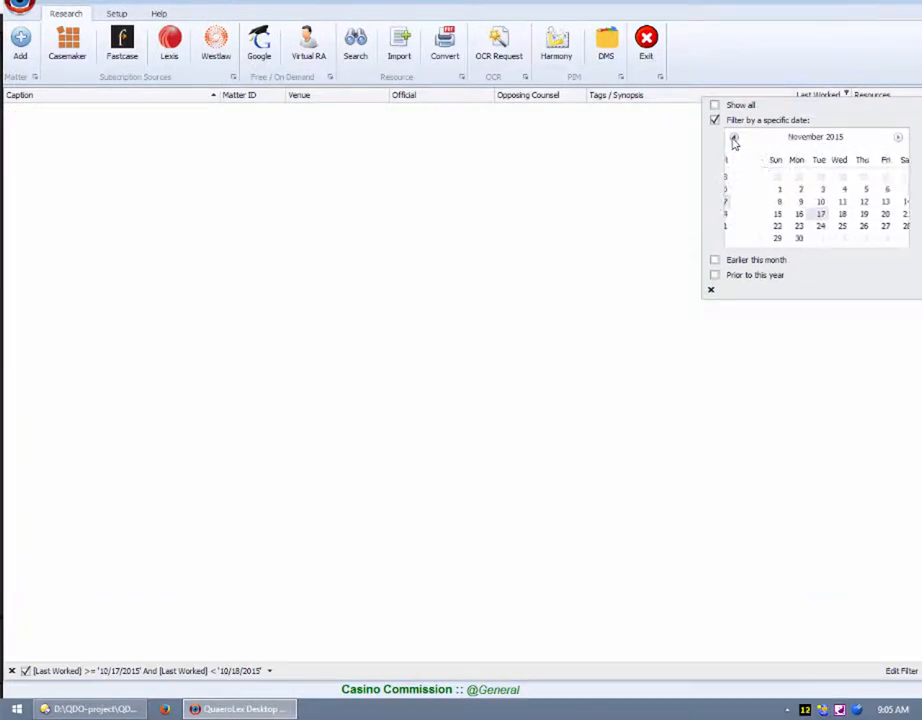
Step: Step the calendar back to July 2015, then start a custom filter on Caption
left_click(732, 138)
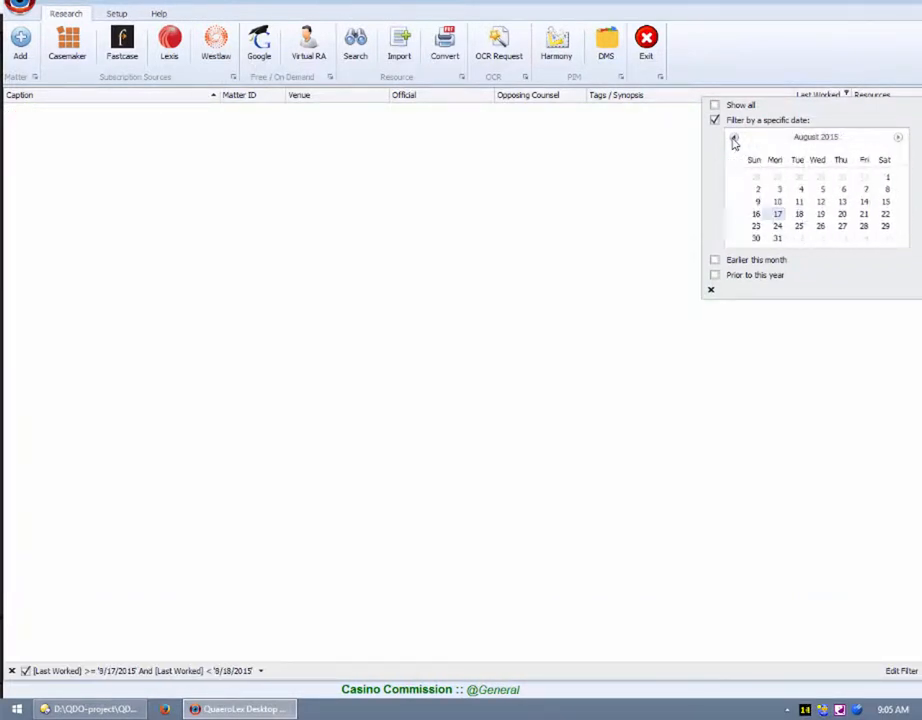
left_click(734, 136)
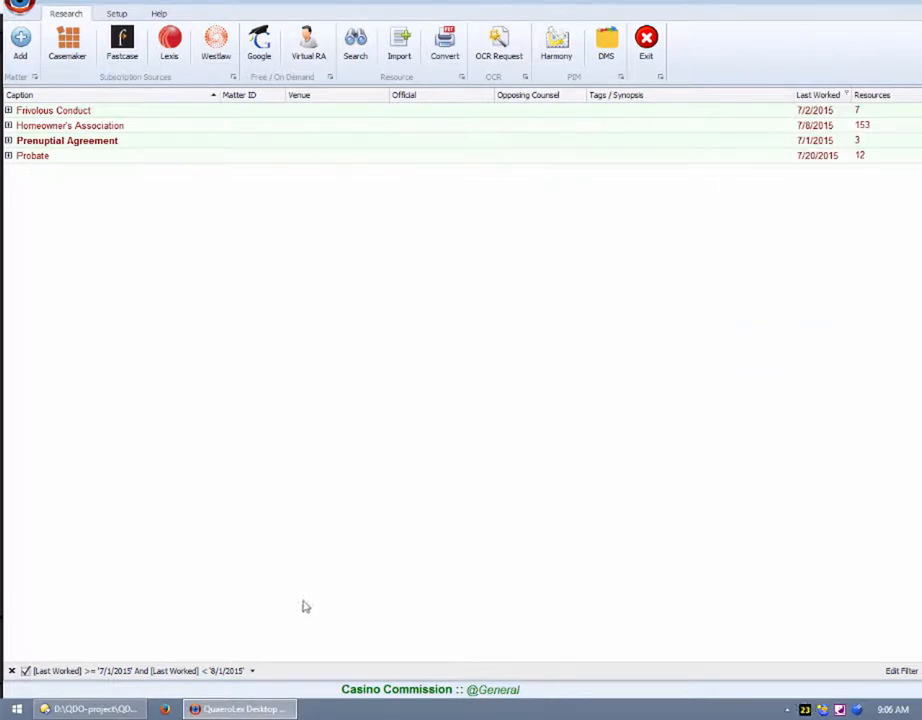
mouse_move(122, 690)
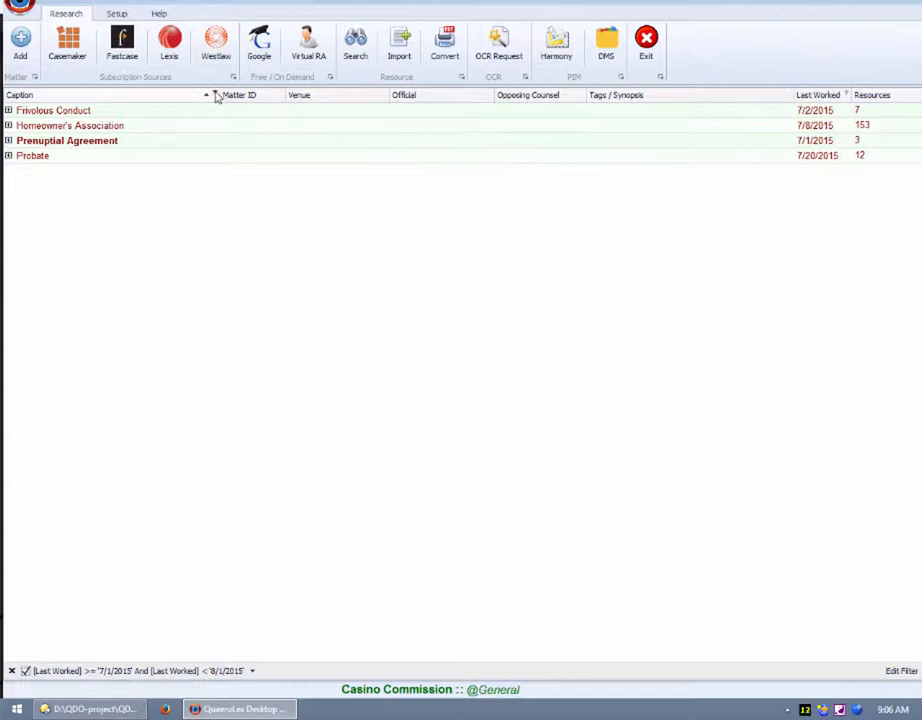
left_click(214, 94)
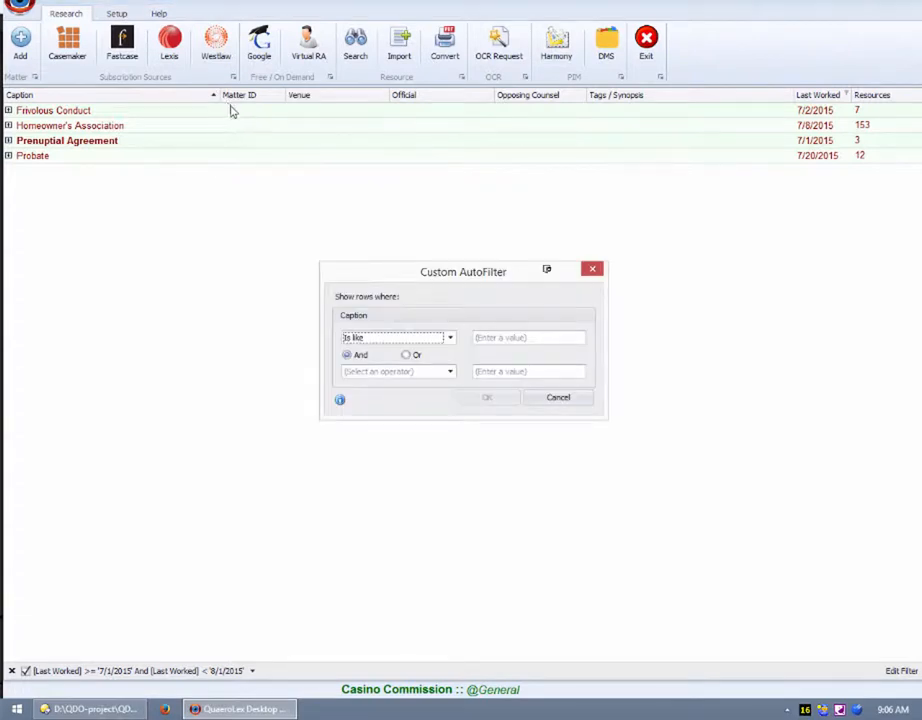
Step: Apply a Caption 'Is like P' condition and show the previously used filter conditions
type("P")
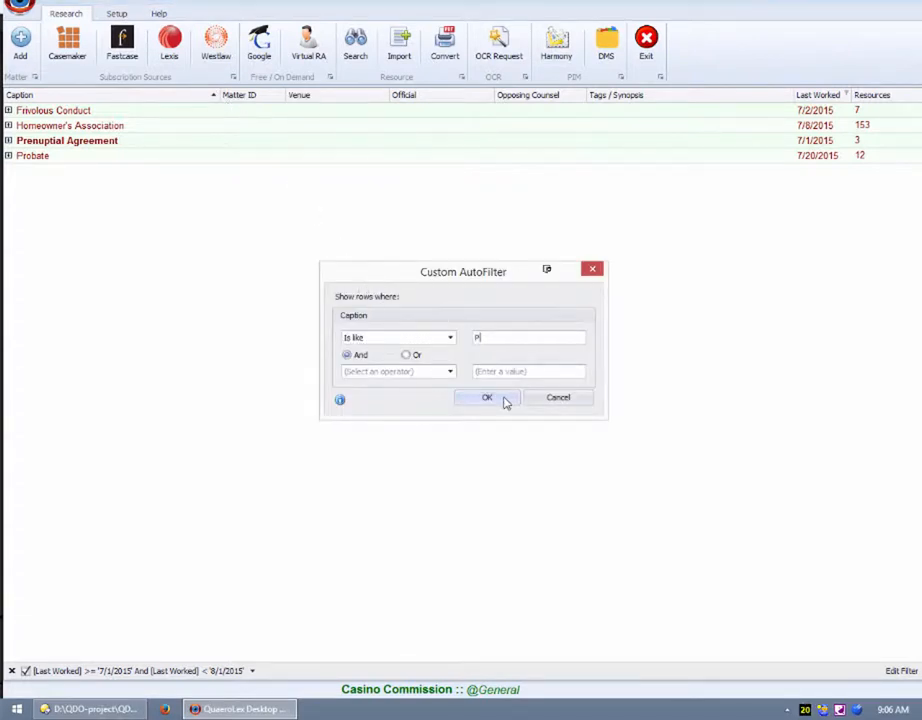
left_click(488, 396)
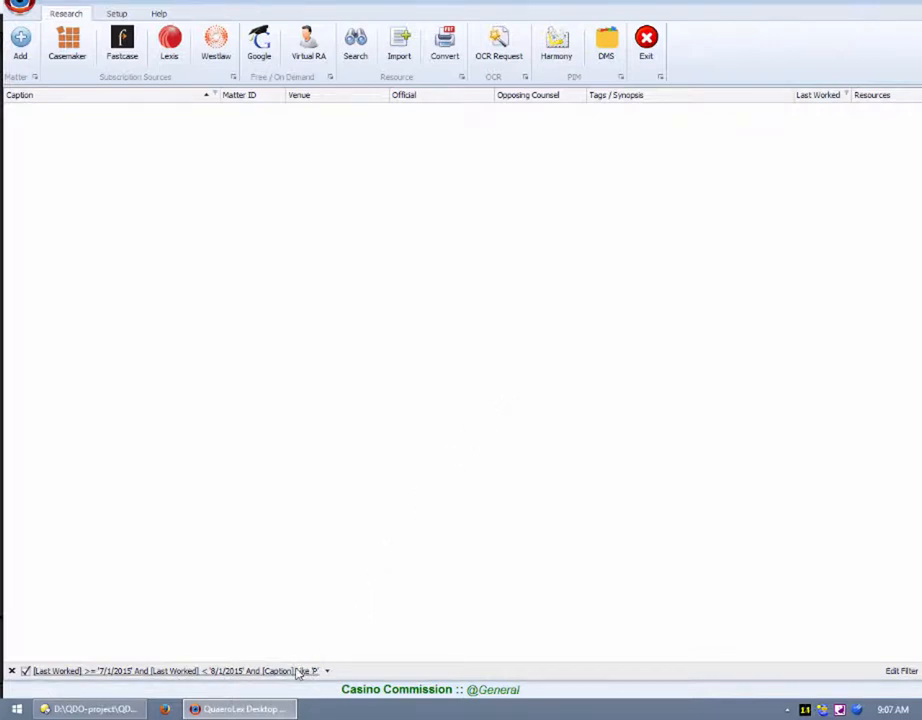
left_click(326, 672)
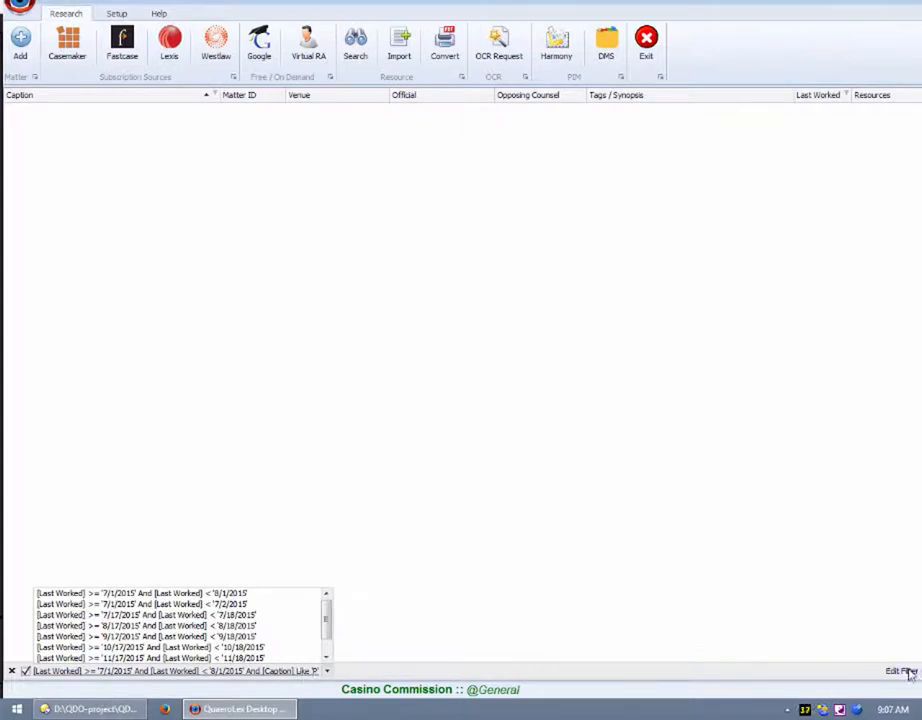
Step: In the Filter Editor, change the Caption operator to 'Begins with' P and apply it
left_click(900, 670)
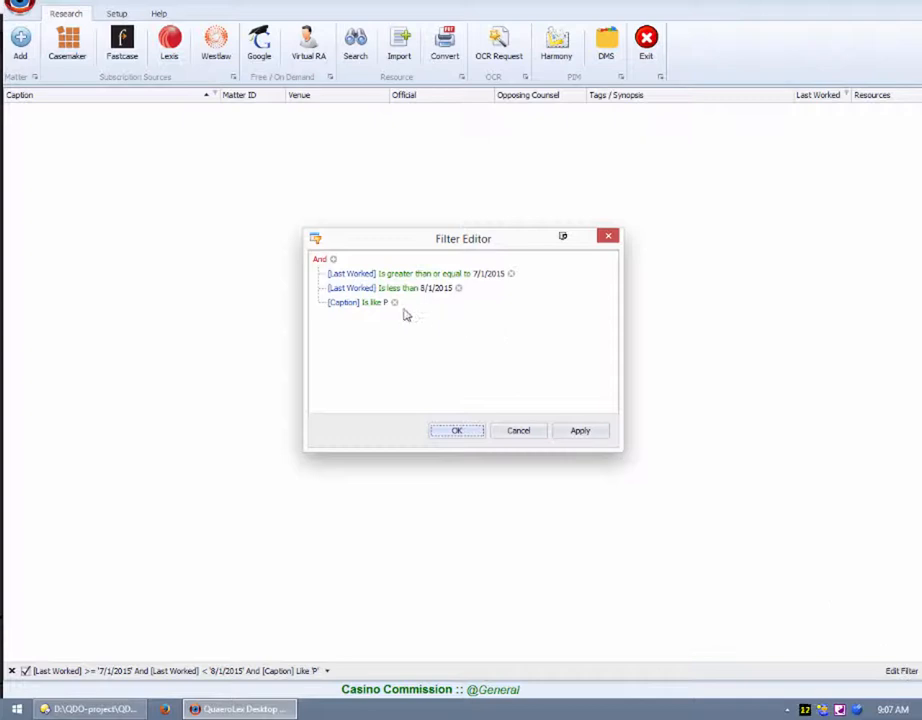
left_click(376, 302)
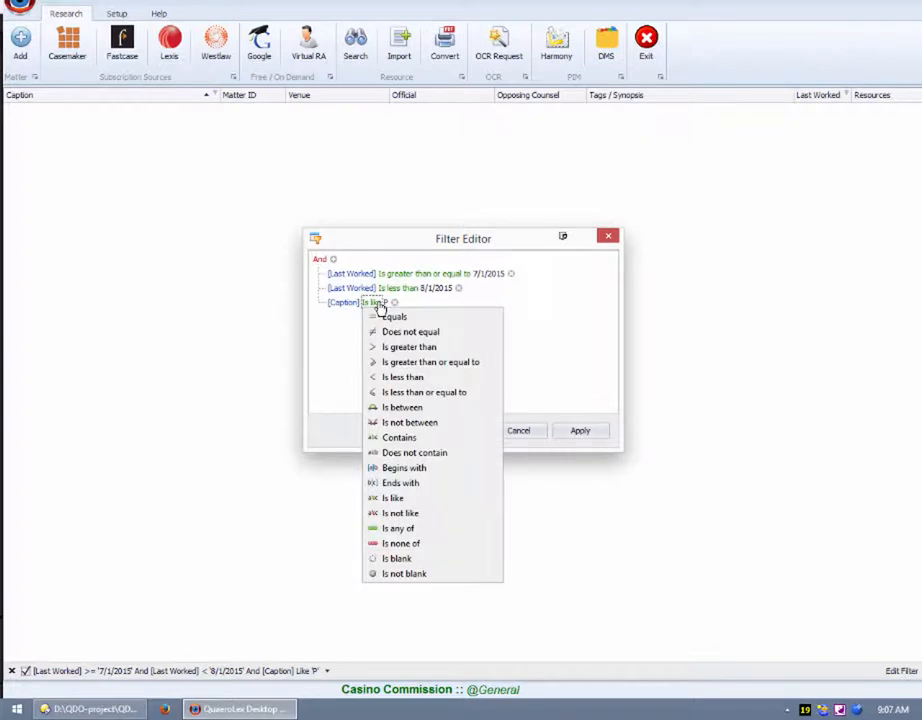
mouse_move(424, 390)
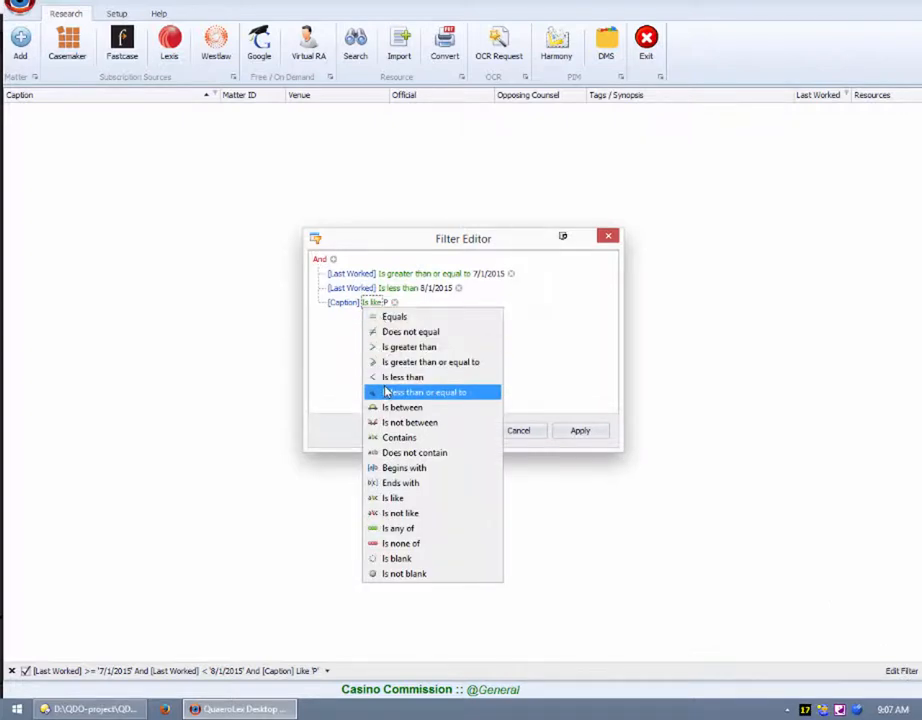
left_click(404, 468)
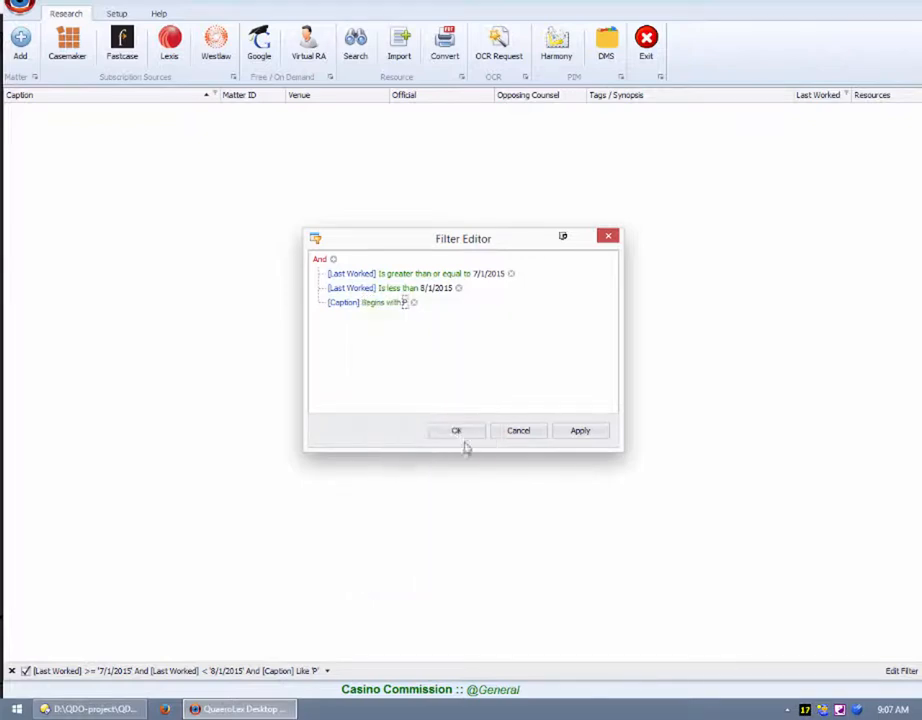
left_click(580, 430)
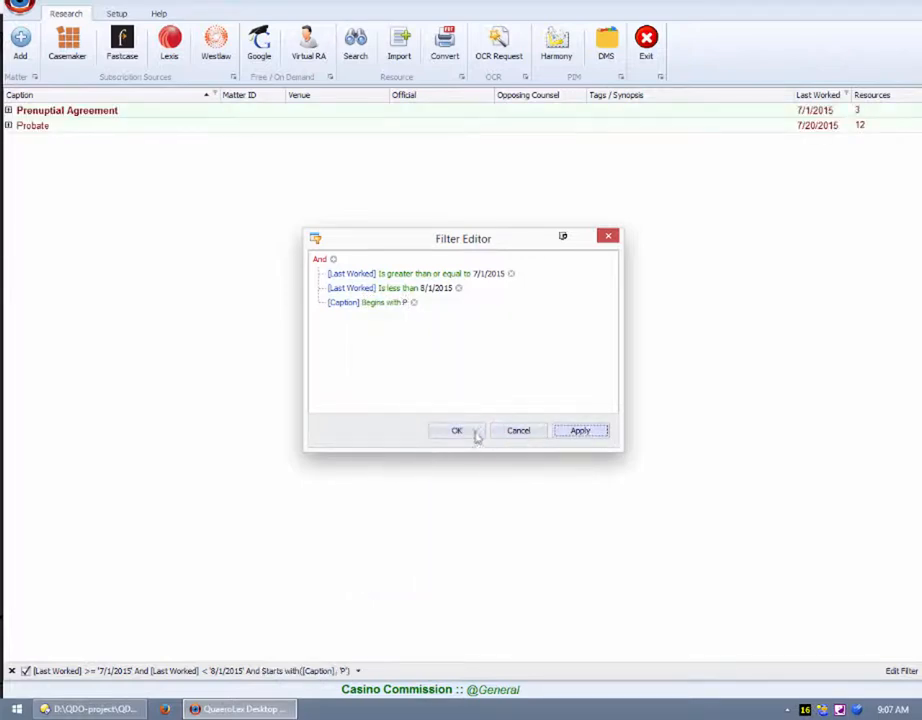
Step: Confirm OK to dismiss the Filter Editor, keeping Prenuptial Agreement and Probate listed
left_click(456, 430)
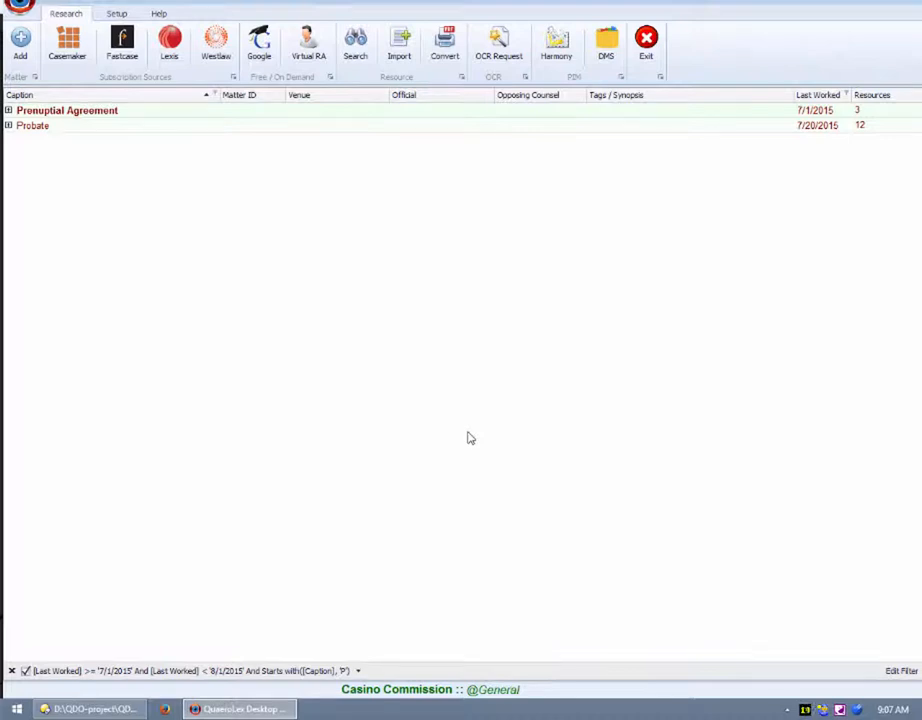
mouse_move(444, 450)
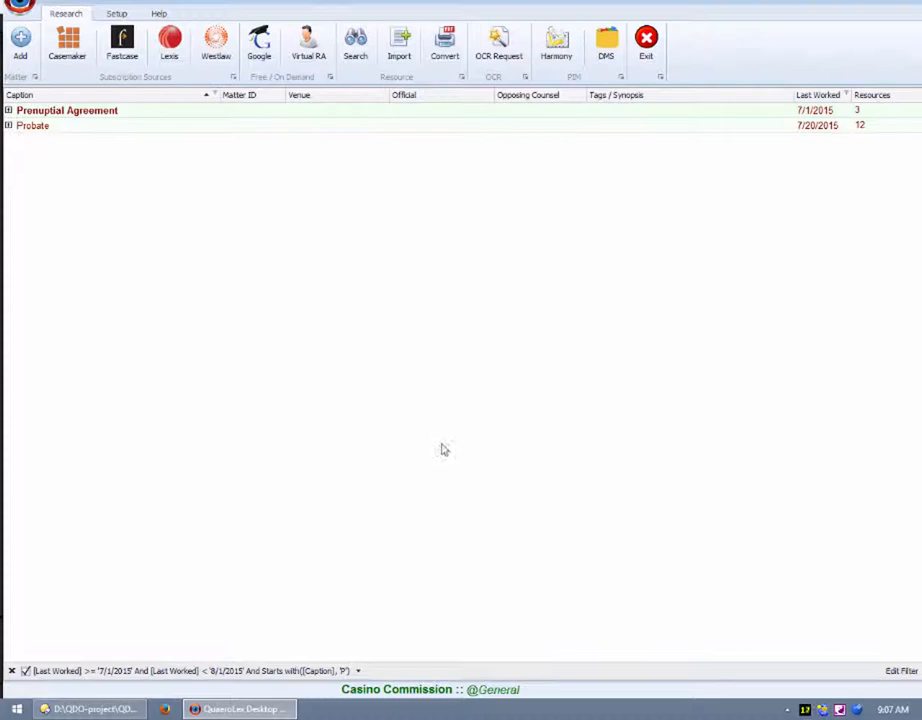
mouse_move(144, 560)
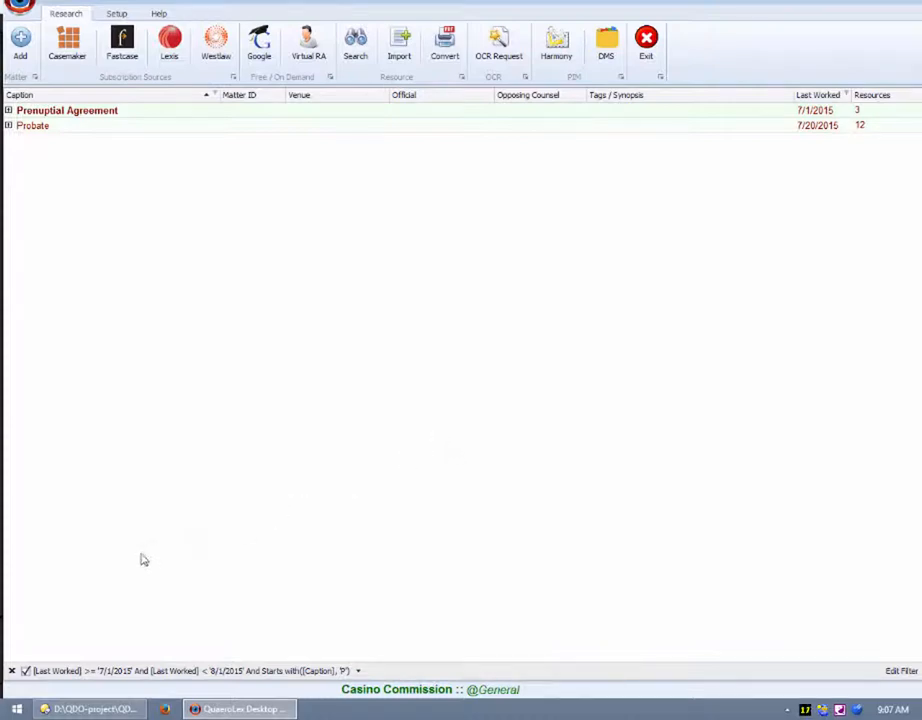